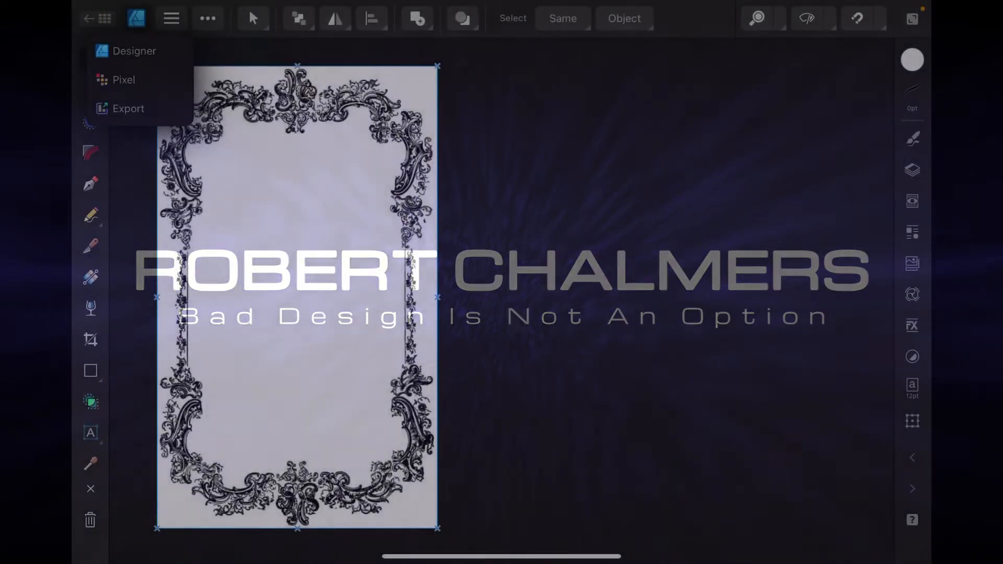
# Step: Enter the Pixel persona and pick Select Sampled Colour from the Flood Selection variants
pyautogui.click(123, 79)
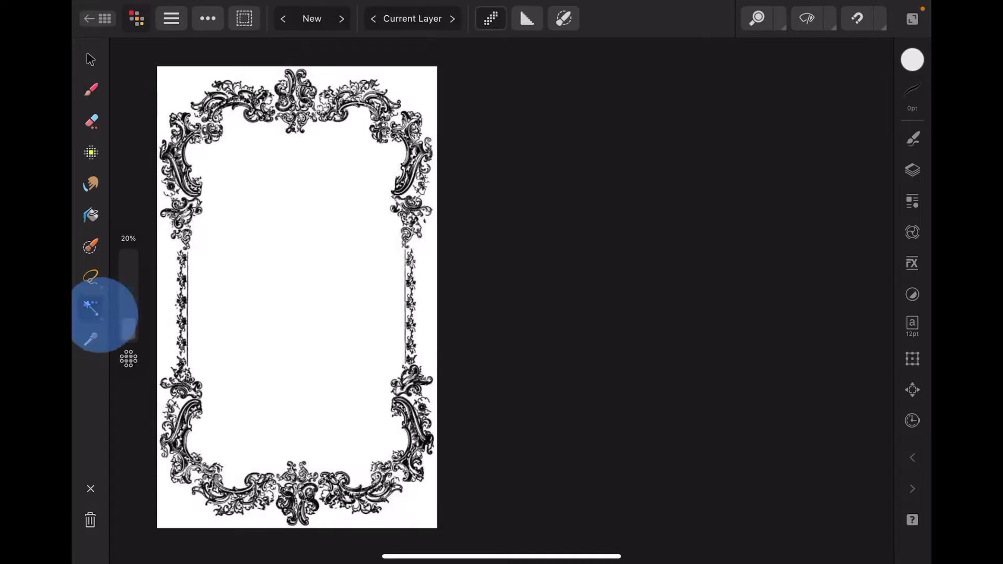
pyautogui.click(90, 307)
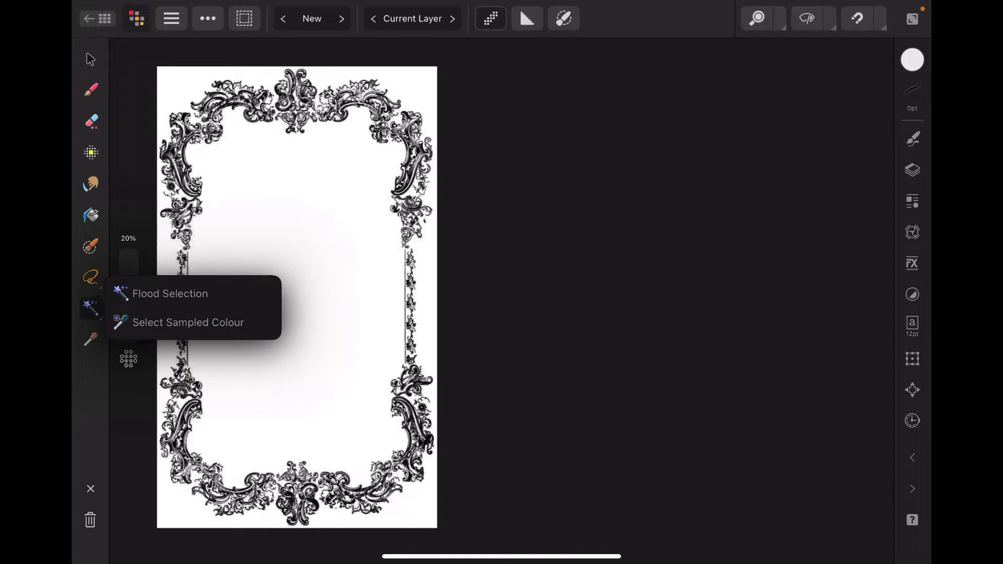
pyautogui.click(188, 321)
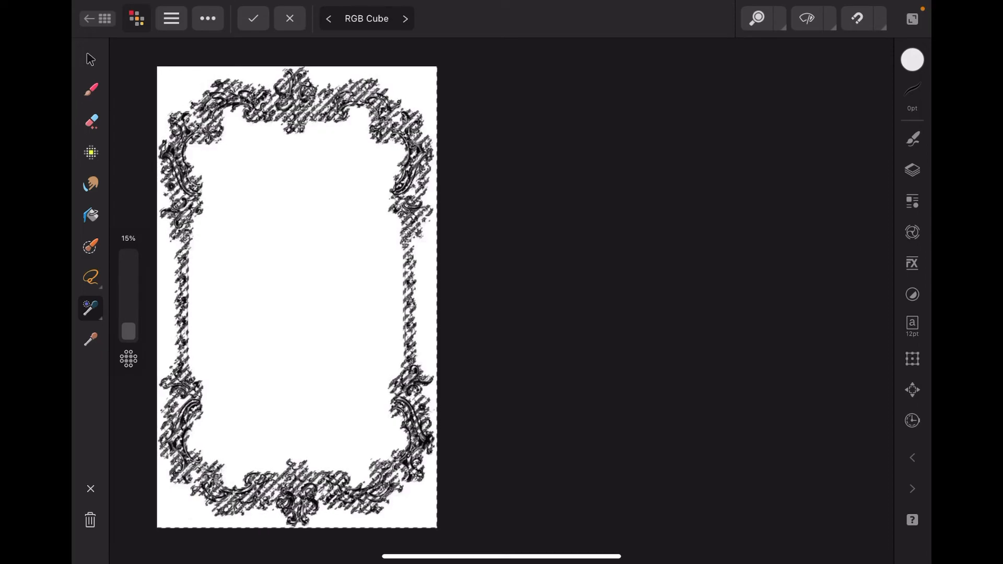
# Step: Confirm the sampled-colour selection and cut the white pixels, leaving the frame on transparency
pyautogui.click(90, 90)
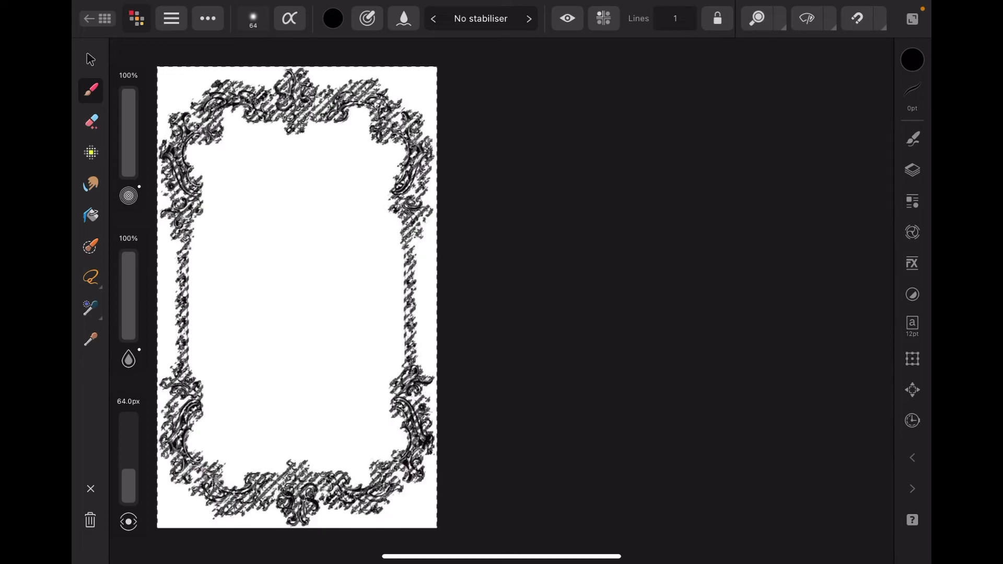
pyautogui.click(89, 58)
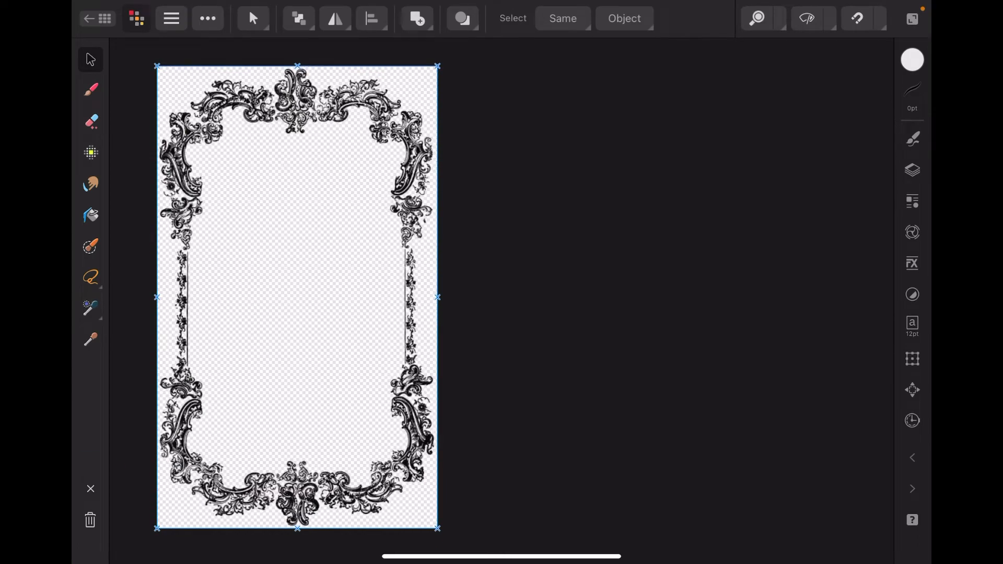
# Step: Undo the background removal so the frame image regains its white background
pyautogui.click(912, 170)
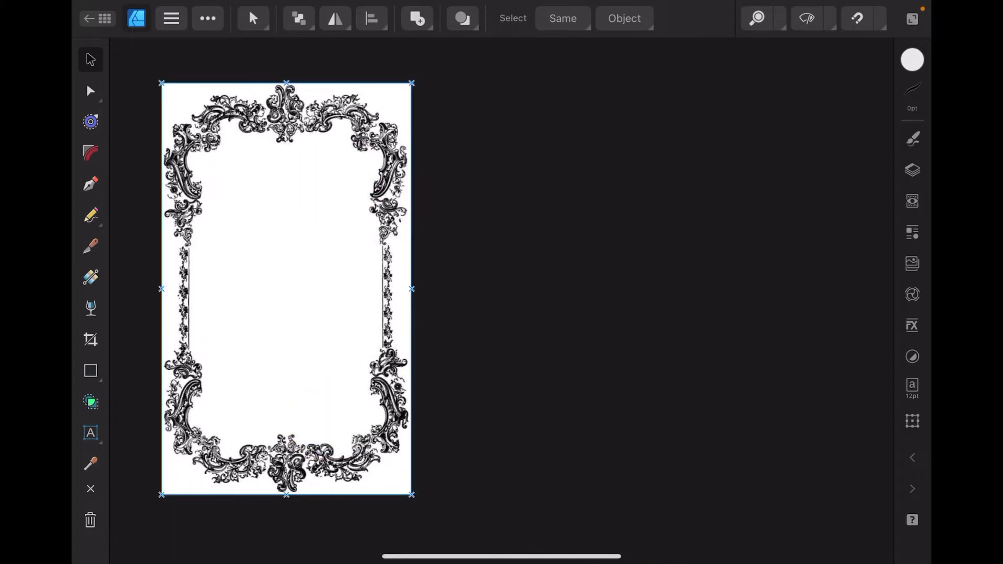
# Step: Unlock the Background layer in the Layers panel so the frame image becomes editable
pyautogui.click(912, 169)
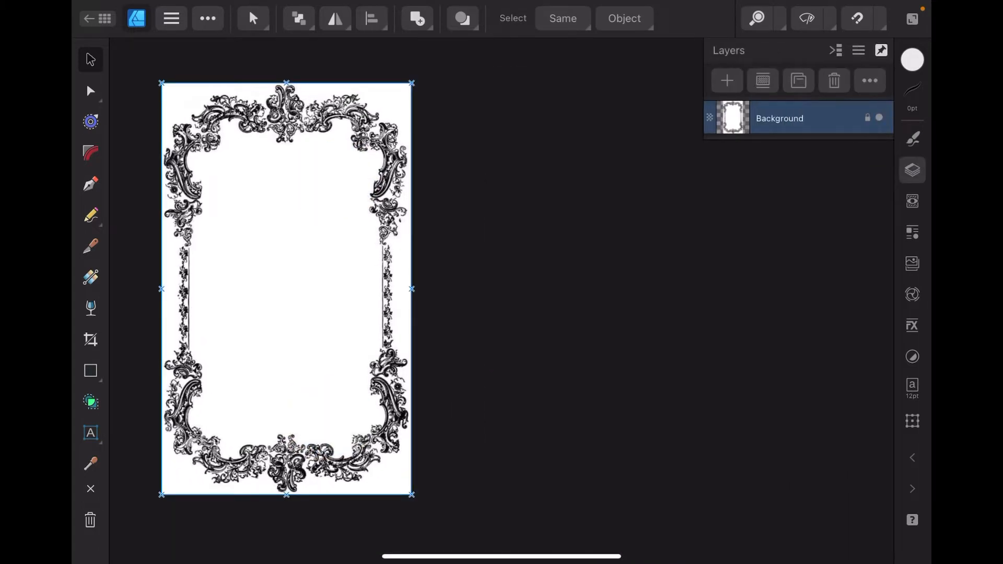
pyautogui.click(869, 80)
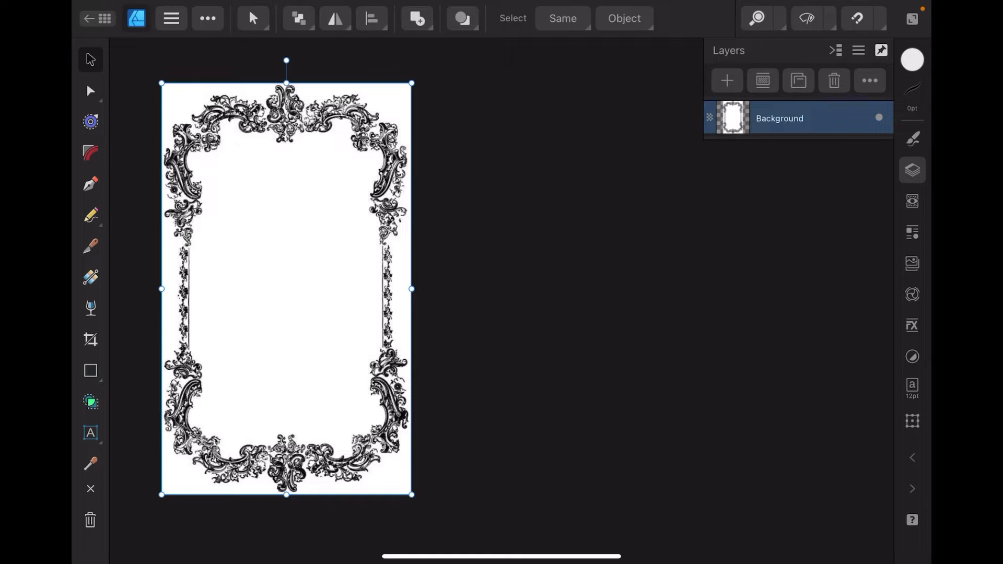
pyautogui.click(135, 17)
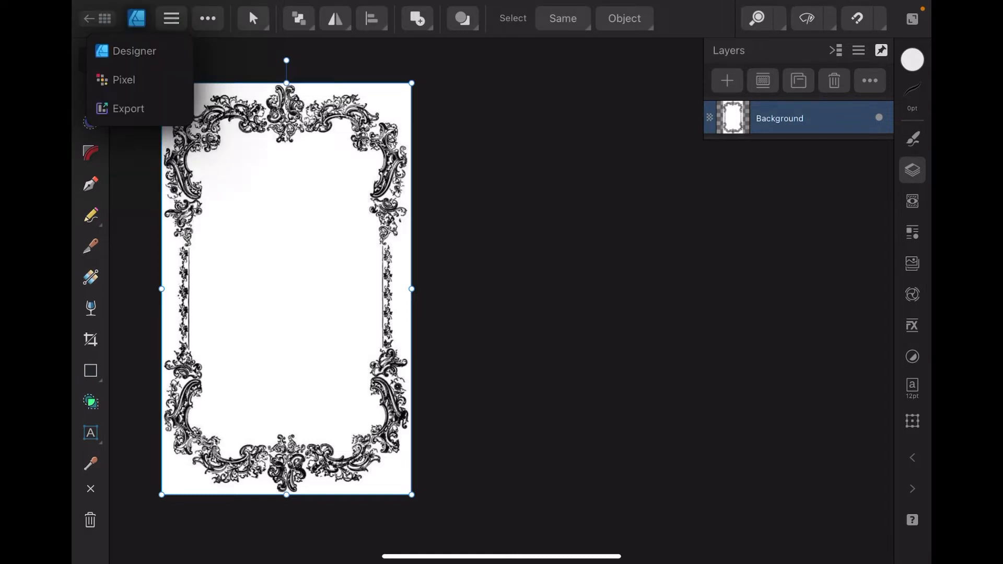
# Step: Return to the Pixel persona and set the Flood Selection tool to Select Sampled Colour
pyautogui.click(123, 79)
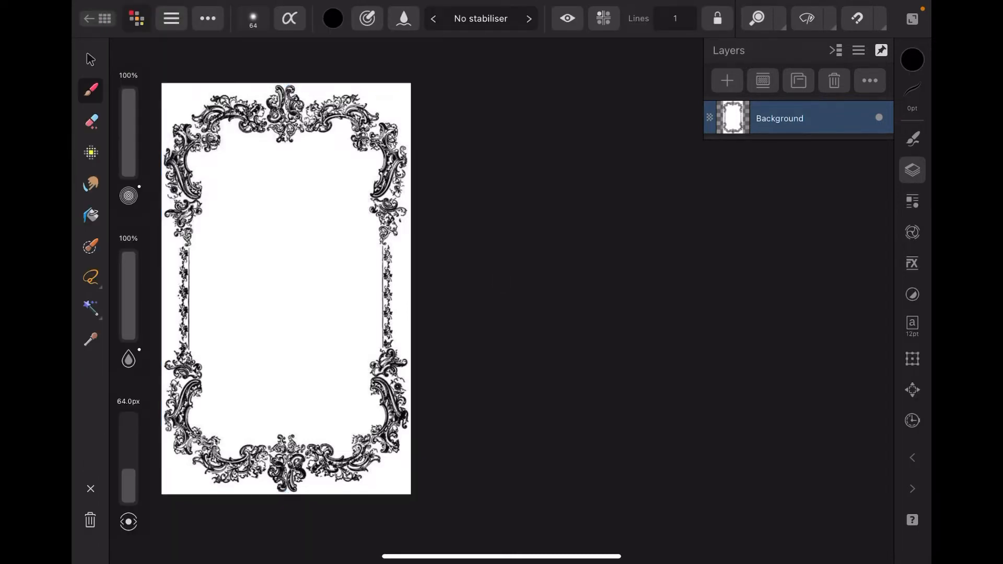
pyautogui.click(91, 307)
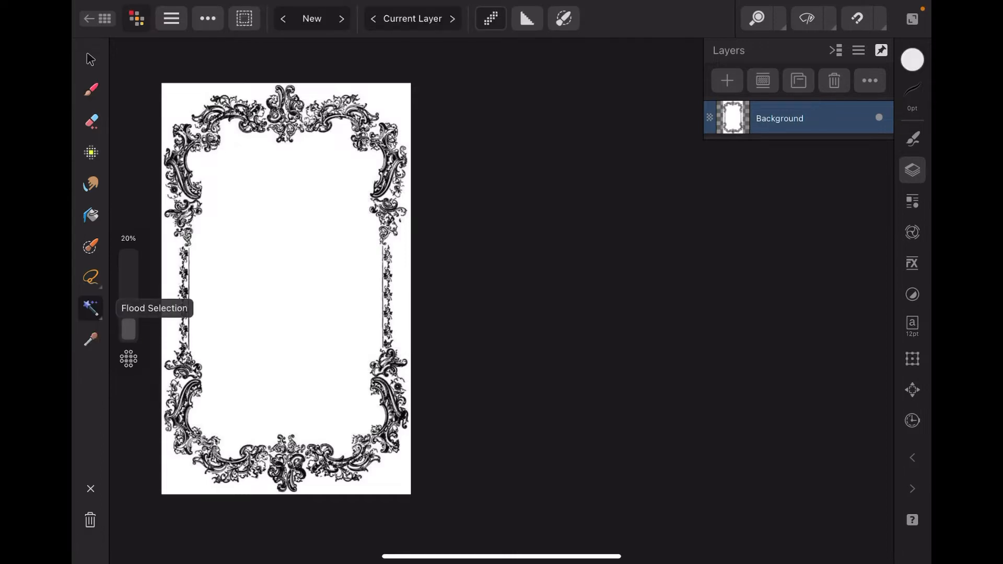
pyautogui.click(90, 308)
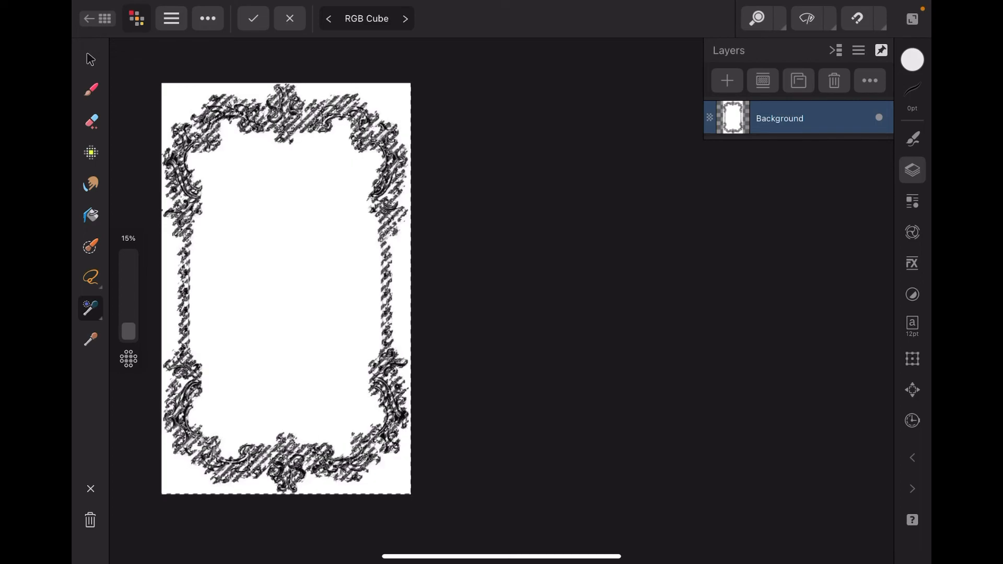
# Step: Confirm the colour selection and cut the white background away via the ... menu
pyautogui.click(90, 90)
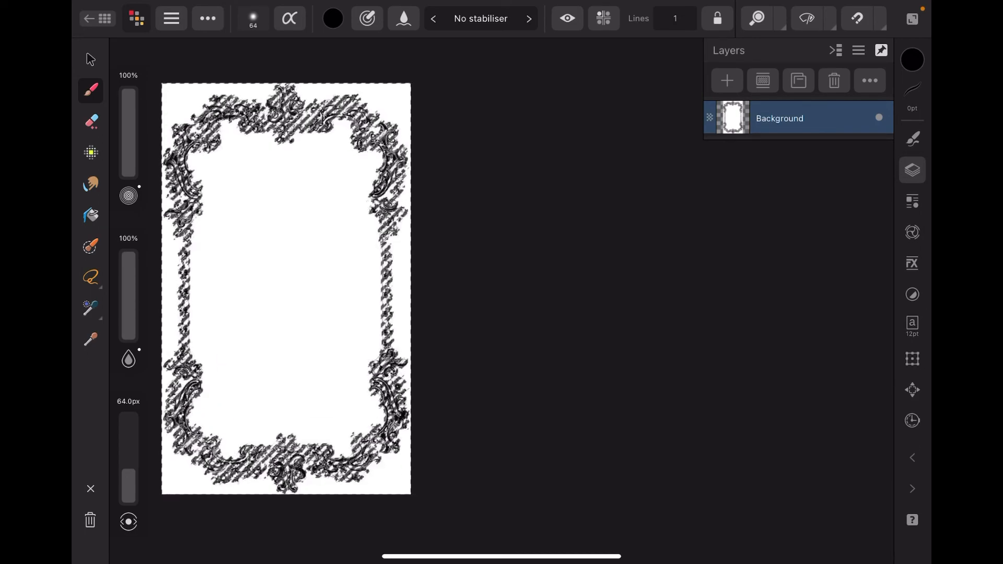
pyautogui.click(207, 17)
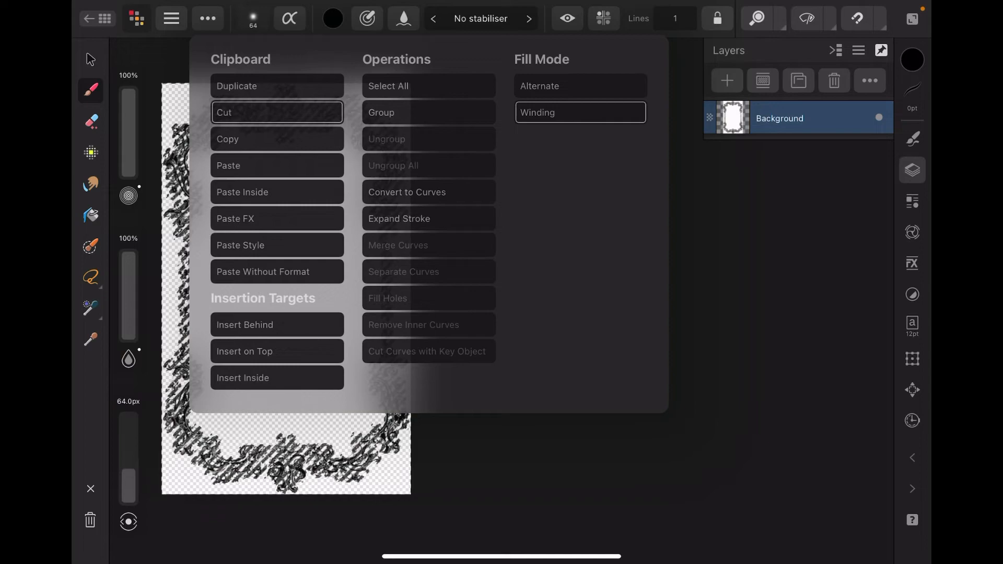
pyautogui.click(276, 112)
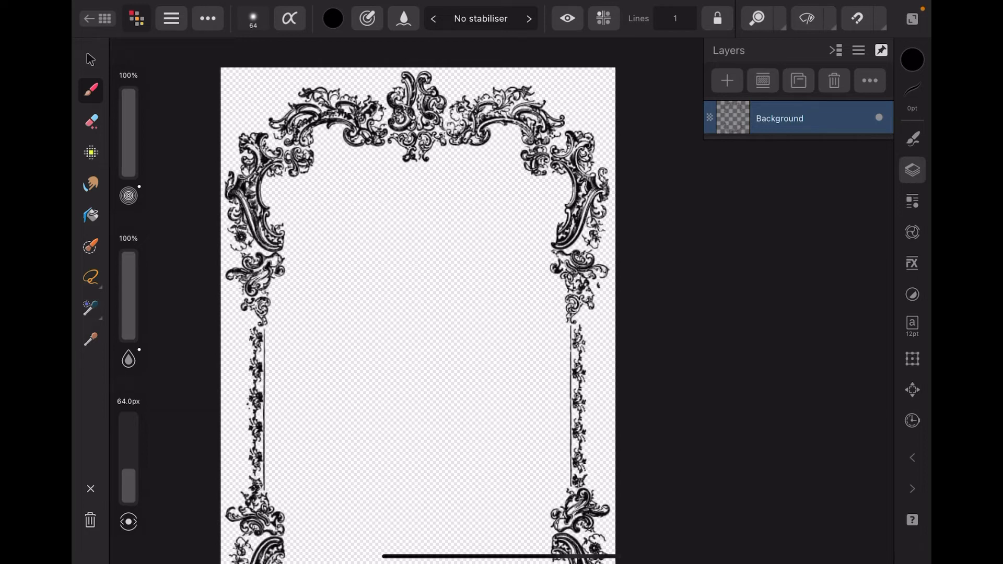
# Step: Go back to Live Docs and start saving the Untitled frame document
pyautogui.click(104, 19)
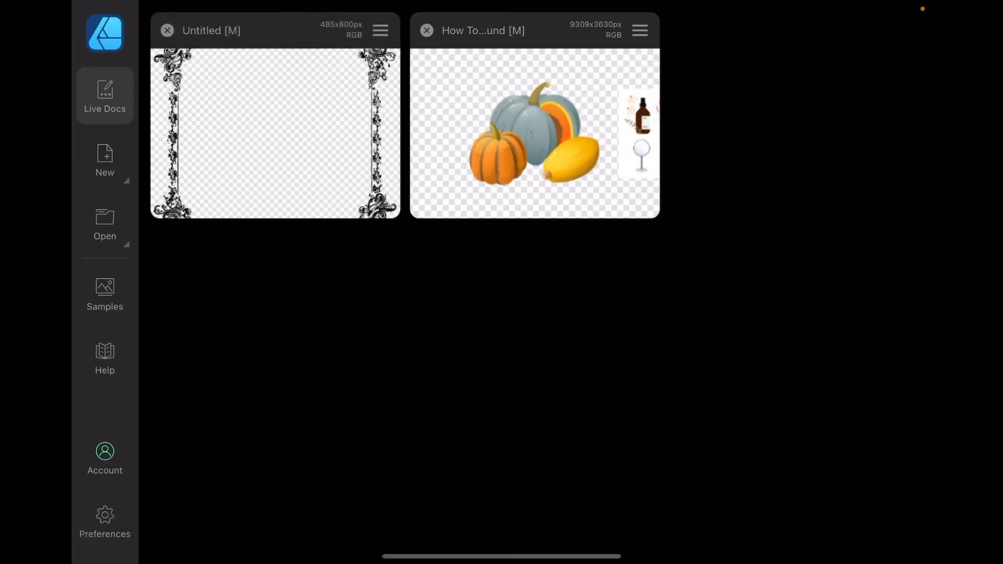
pyautogui.click(379, 30)
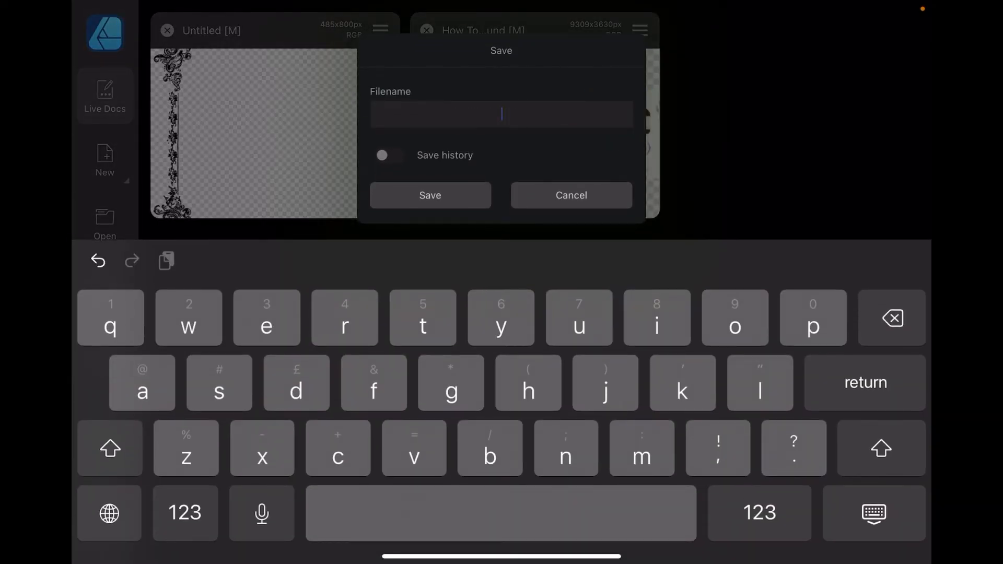
# Step: Name the document 'Picture Frame' and save it
pyautogui.write('P')
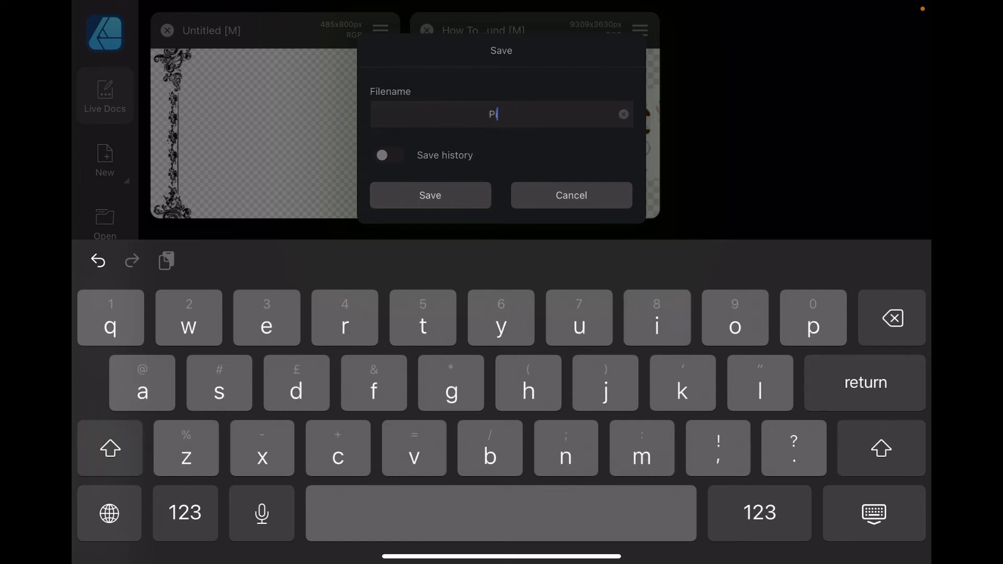
pyautogui.write('icture Fr')
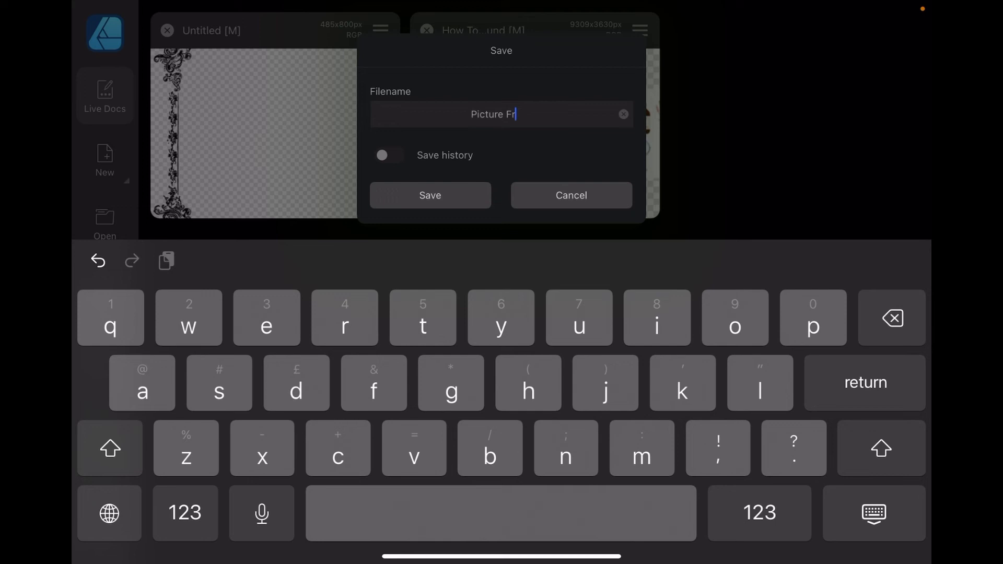
pyautogui.write('ame')
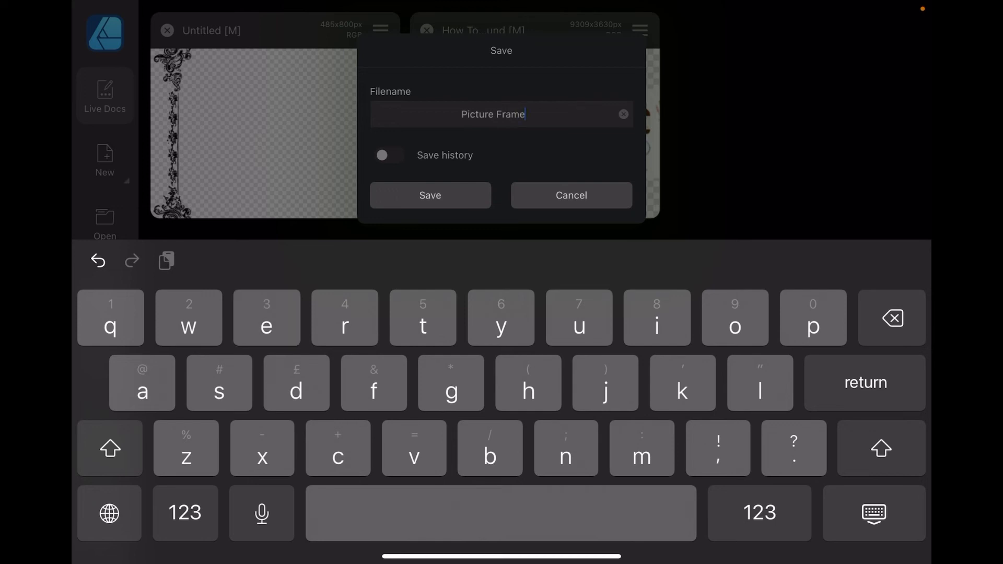
pyautogui.click(429, 195)
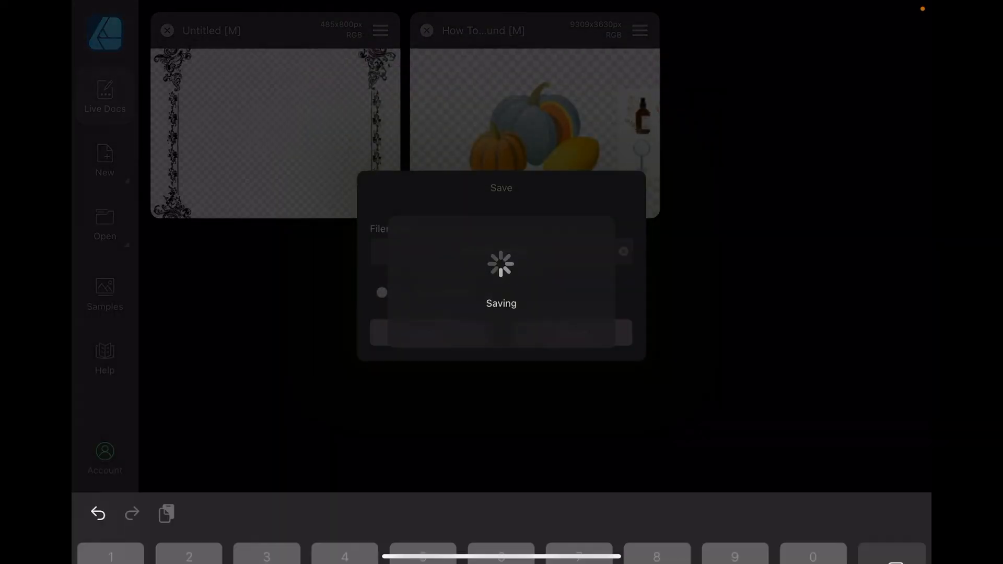